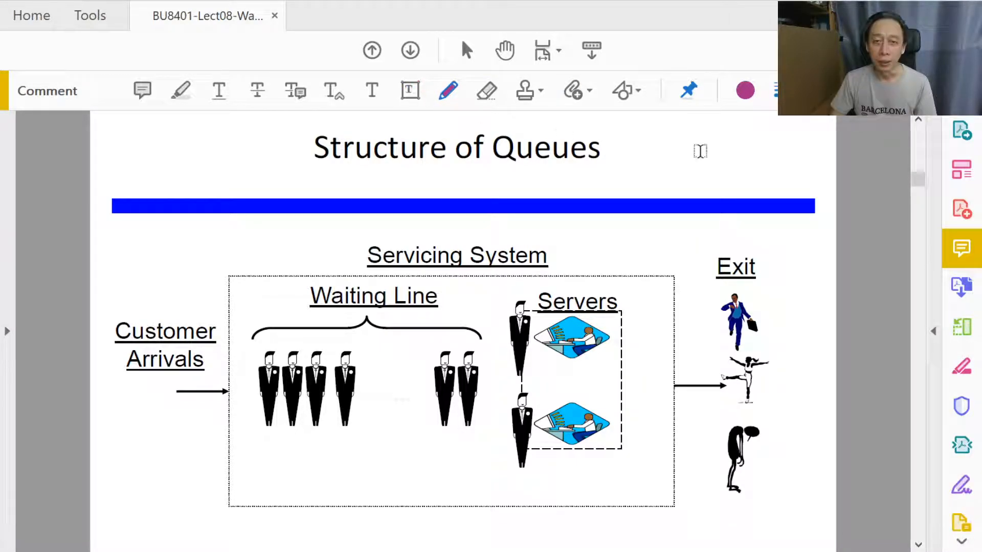
Place a text note reading 'Queue Boundary' left of the Structure of Queues title.
click(409, 91)
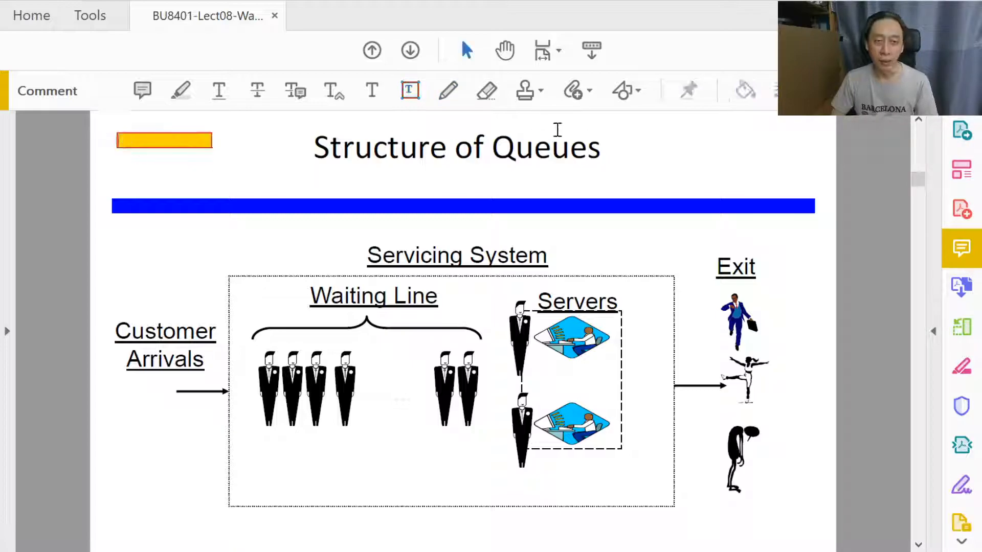
text(Queue Boundary)
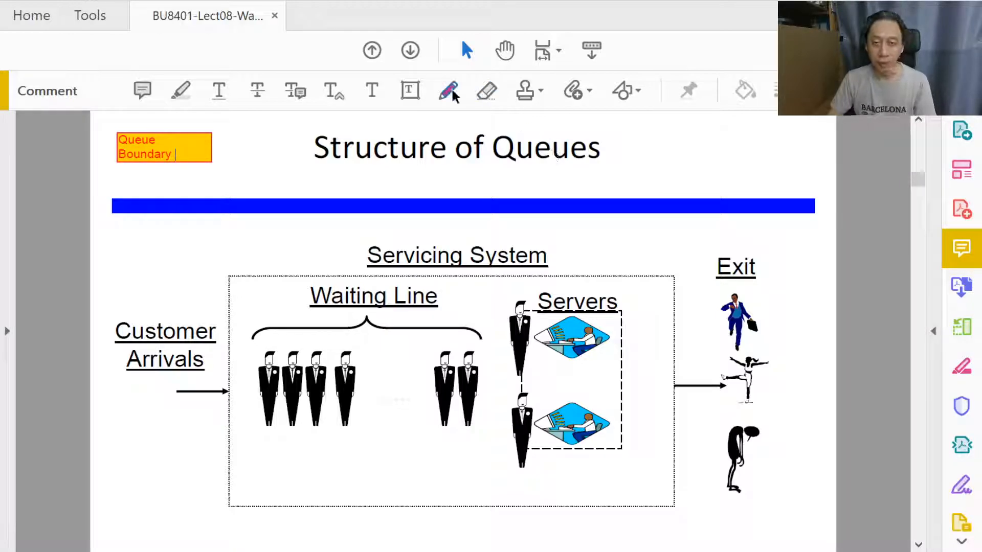
Sketch purple pencil marks on the arrivals arrow and loops under the waiting customers.
click(448, 91)
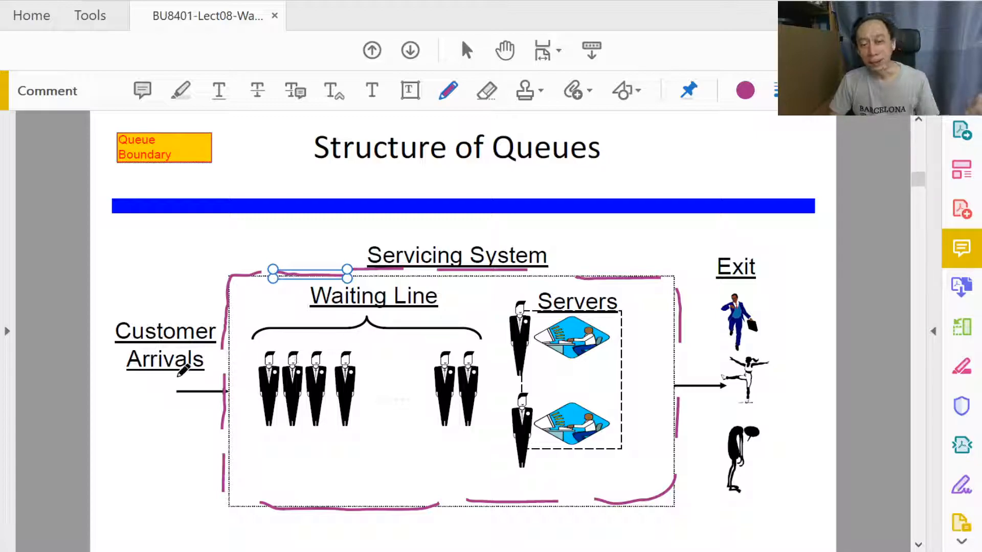
drag(125, 389, 222, 382)
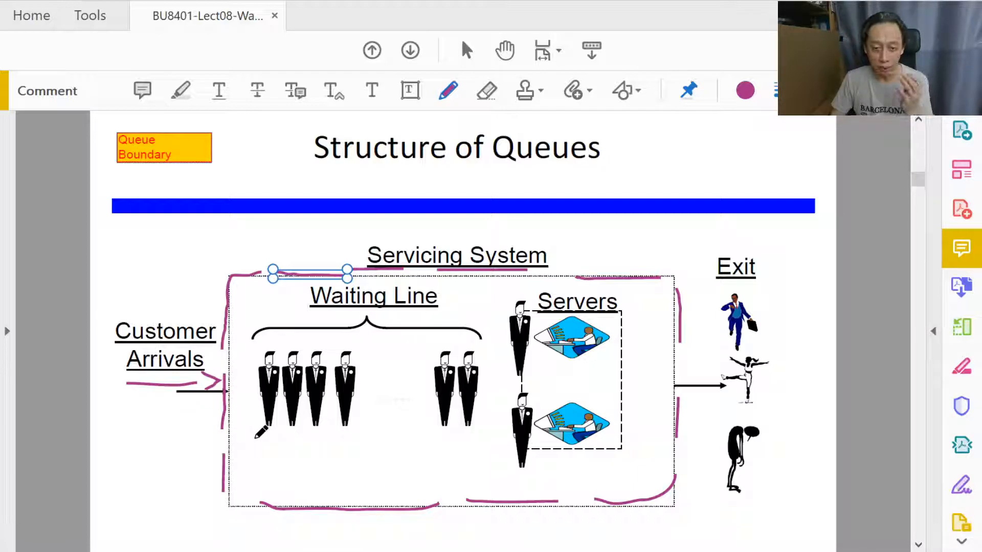
drag(251, 436, 288, 426)
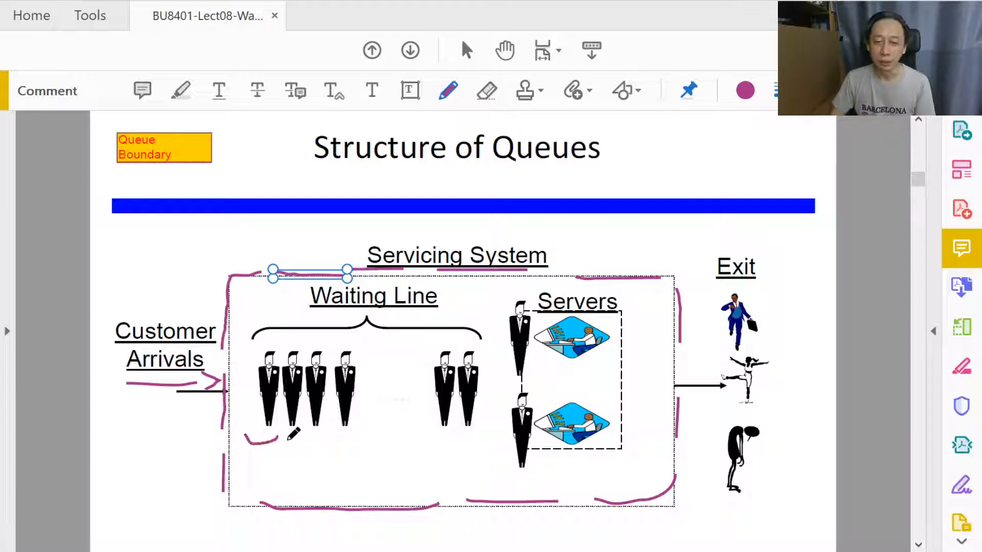
drag(263, 439, 482, 439)
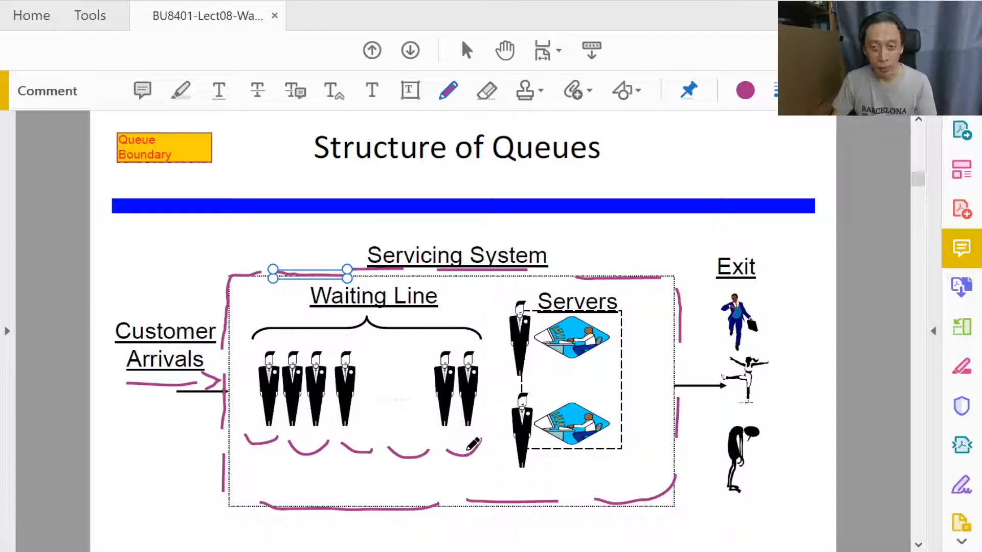
mouse_move(468, 442)
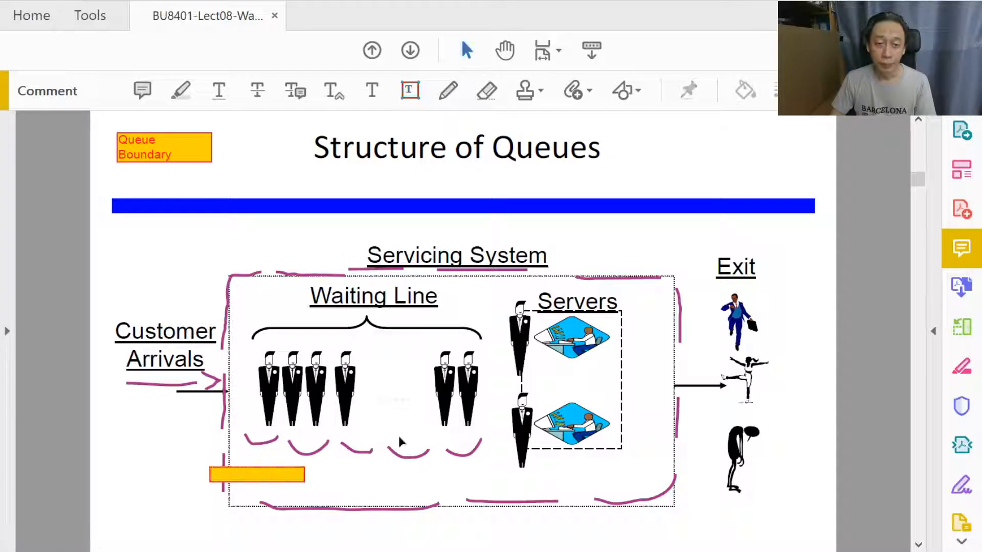
Fill the lower note with 'Interested in the counting and timing' and shrink it to one line.
text(Interested in)
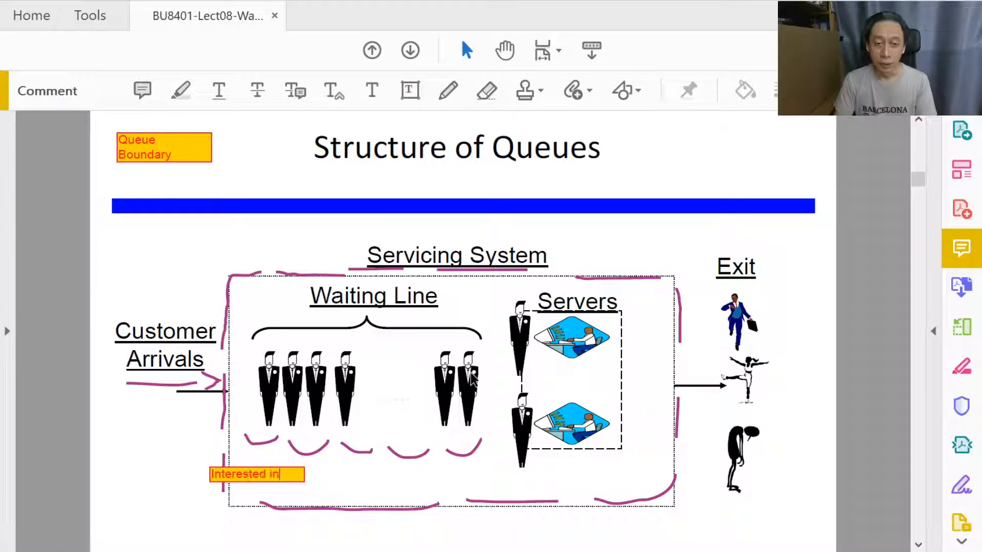
text(the counting and)
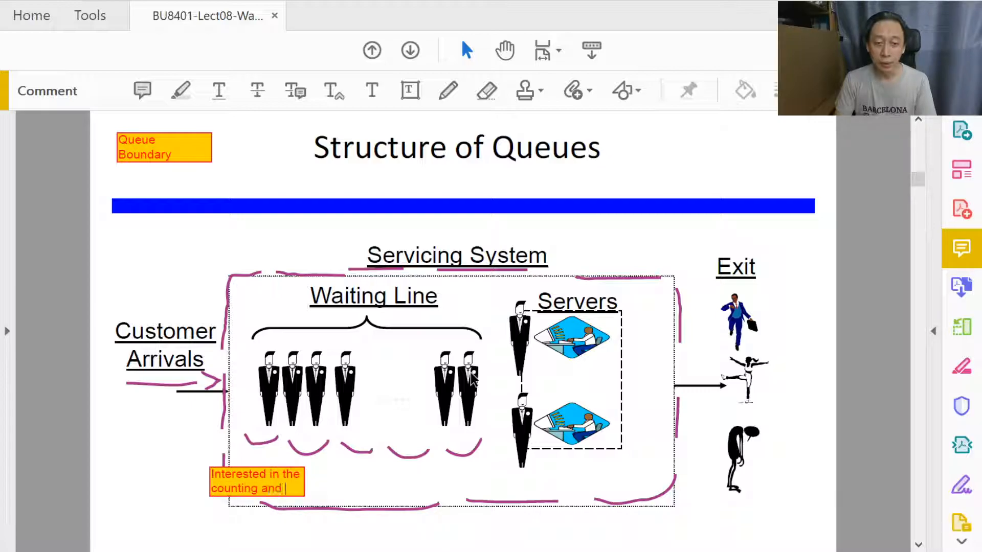
text(timing)
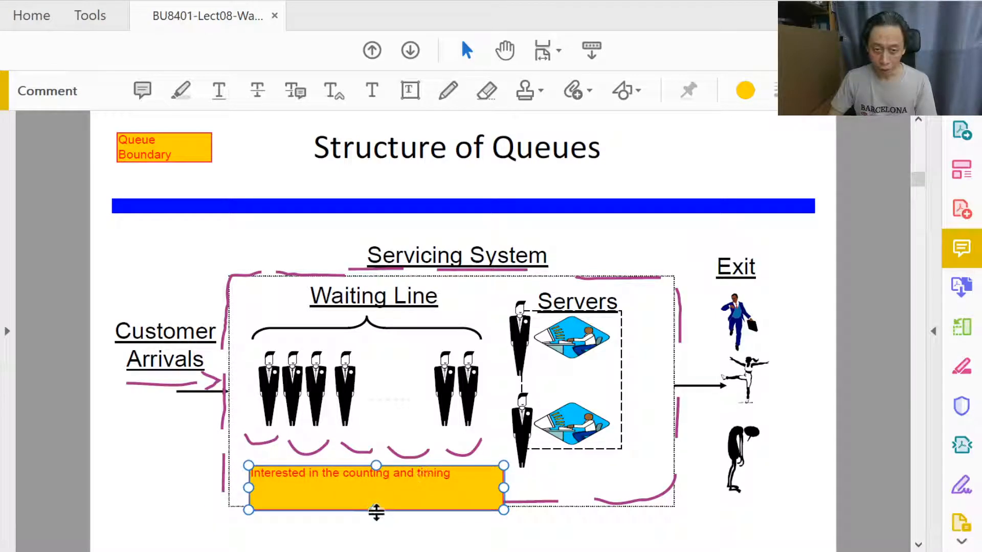
drag(377, 510, 376, 481)
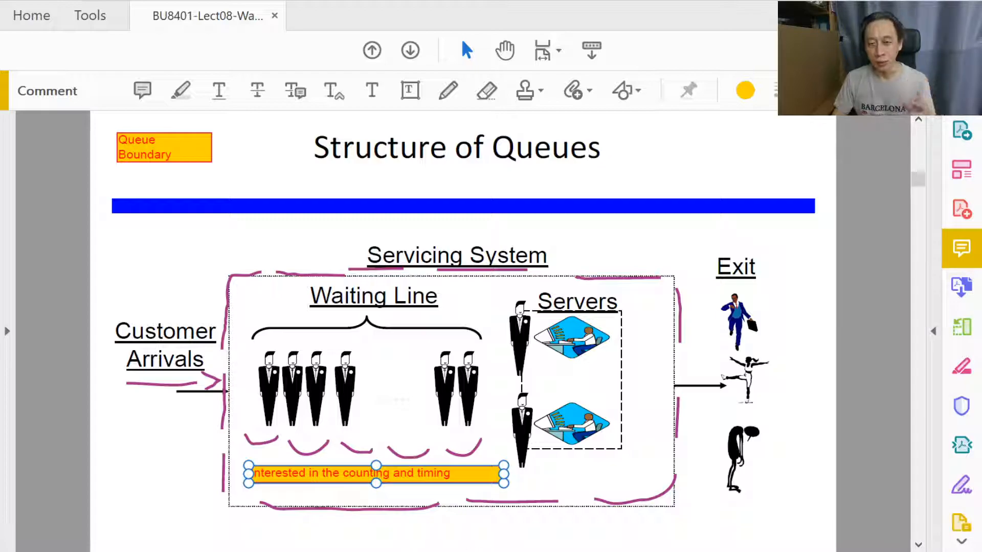
mouse_move(410, 512)
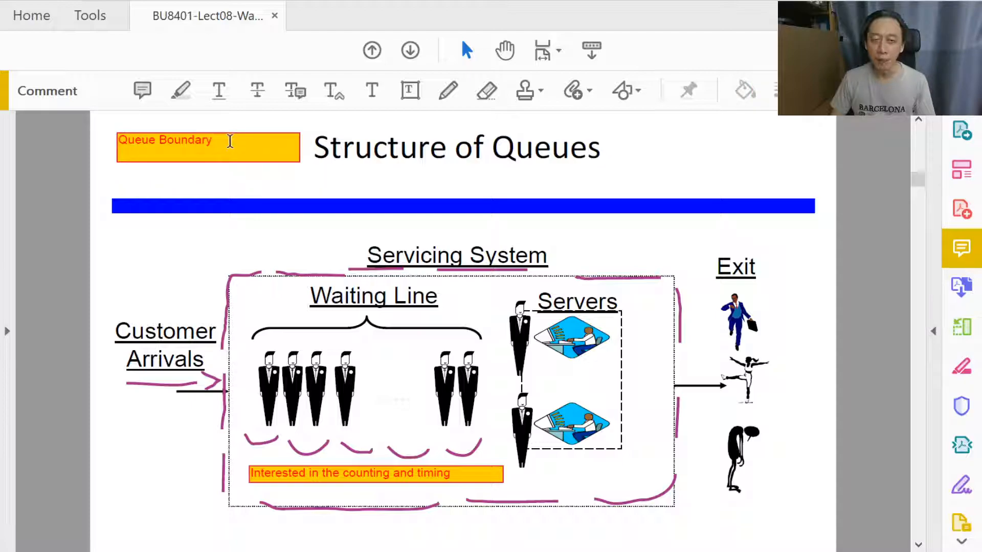
mouse_move(355, 254)
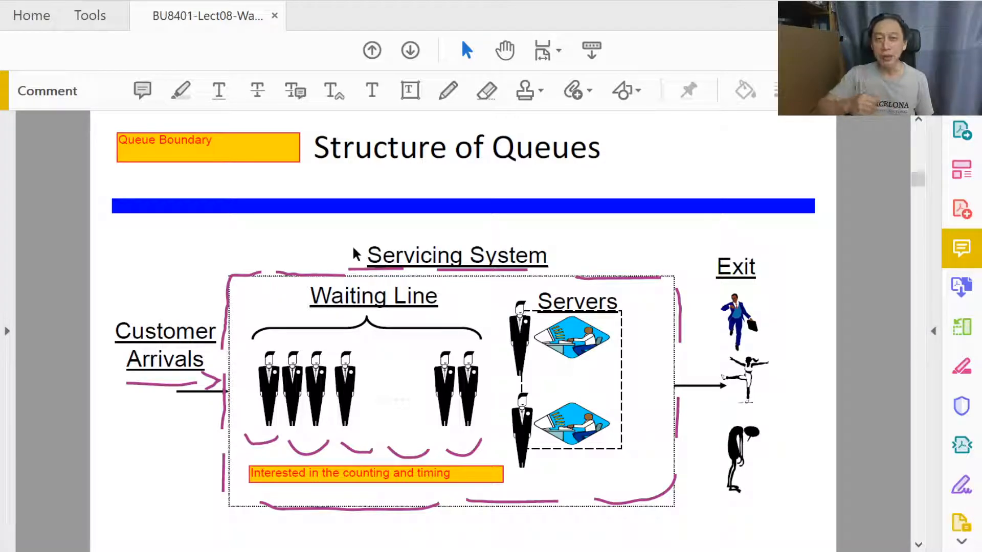
Select the area beside the slide title for the Queue Boundary text box.
click(216, 141)
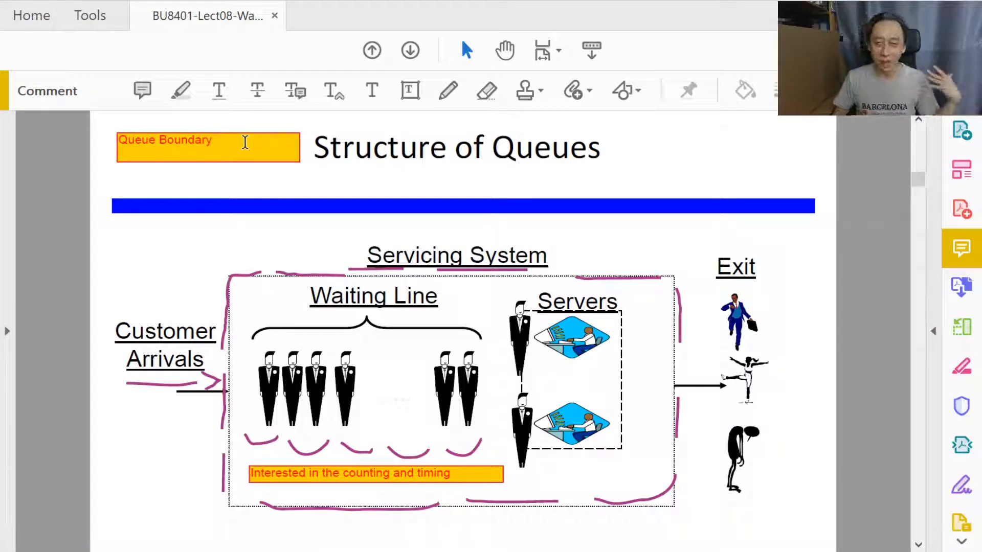
click(222, 139)
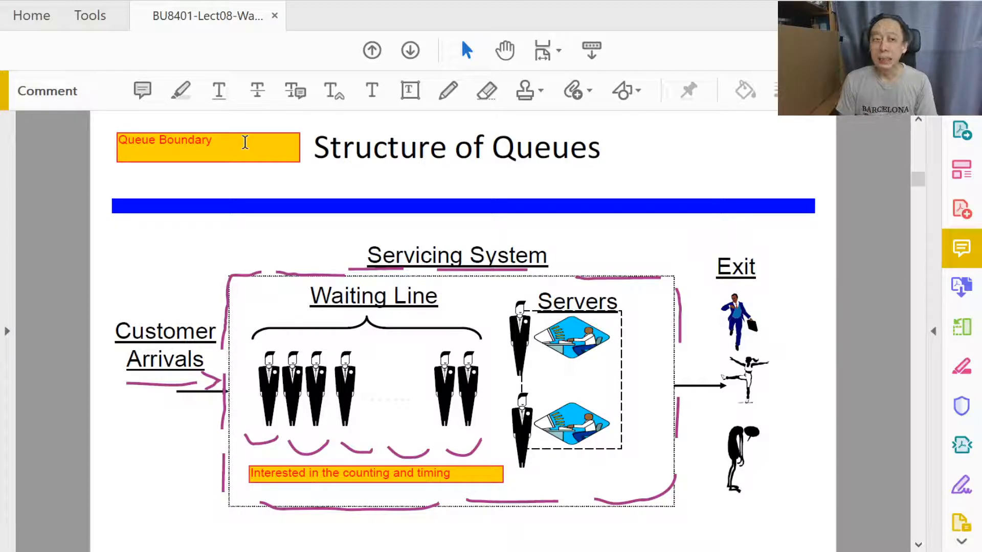
Add 'Queue Component' as the note's second line, then switch to the Pencil.
text(Q)
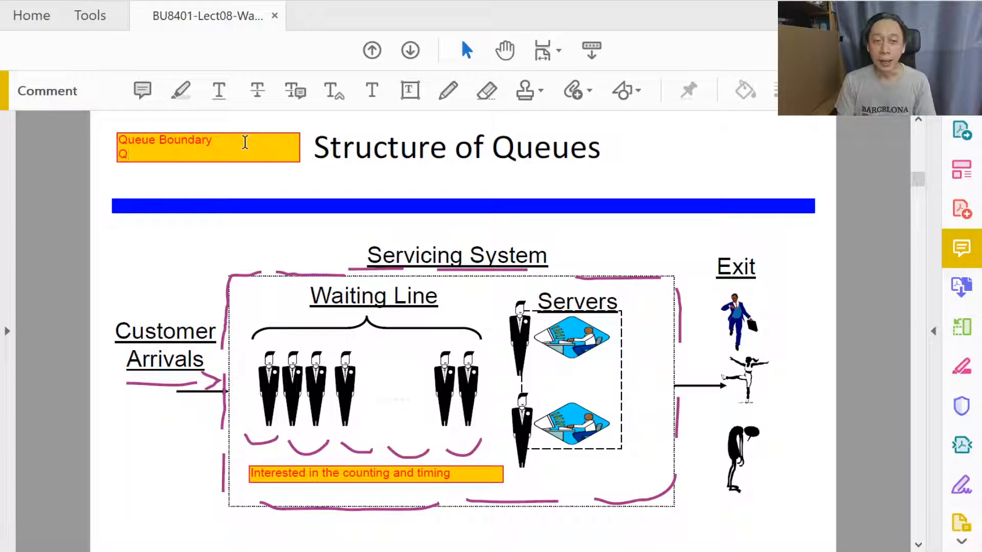
text(ueue)
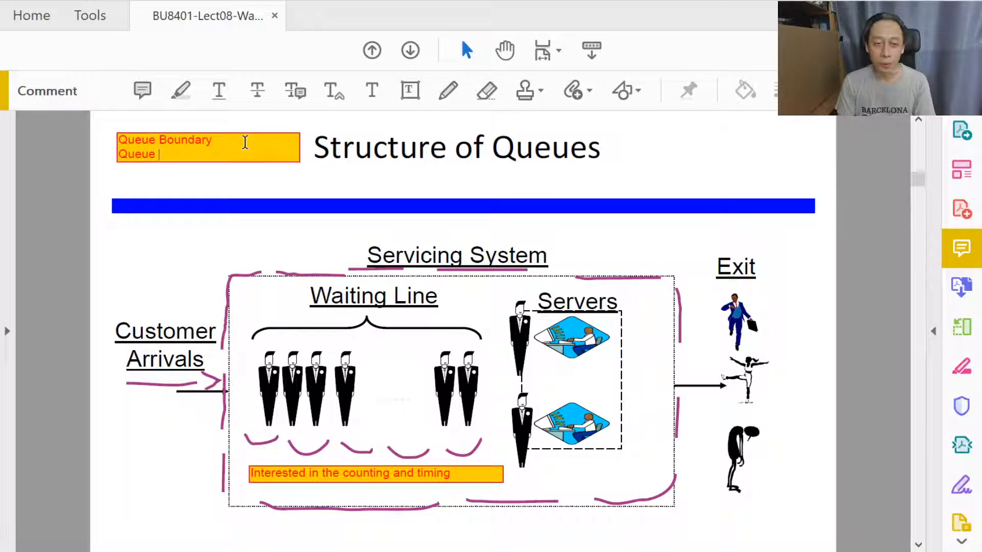
text(Component)
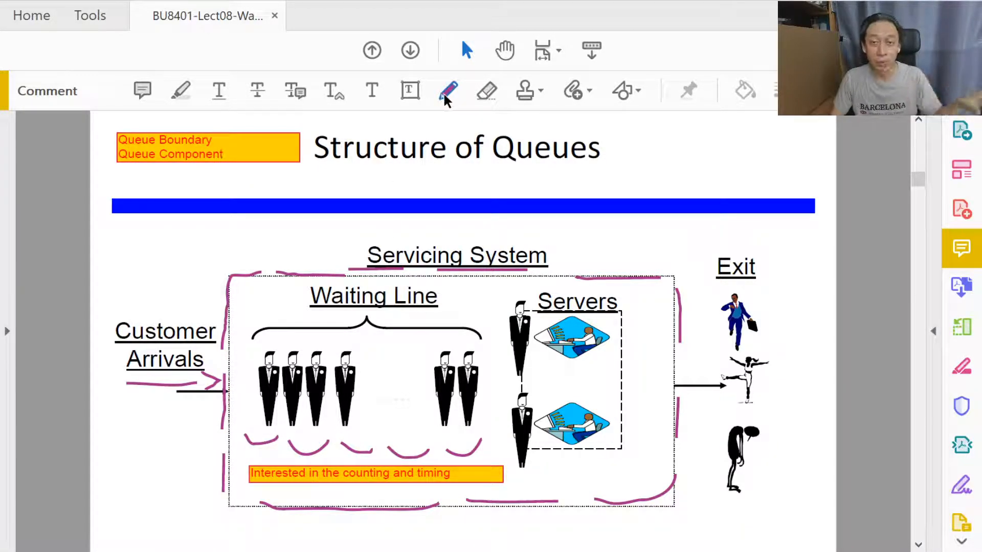
click(448, 91)
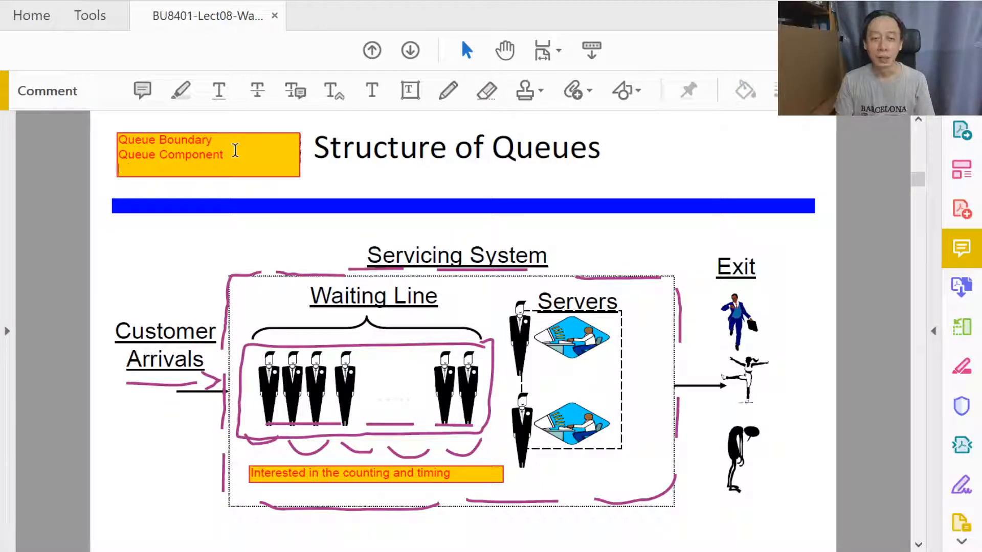
Add 'Servers,' as the note's third line, then switch to the Pencil.
text(Serv)
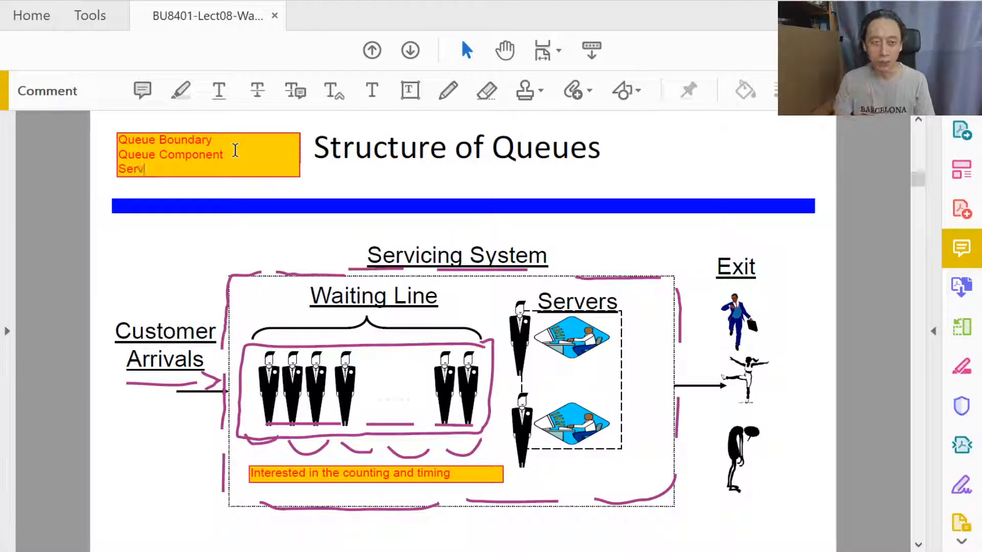
text(ers,)
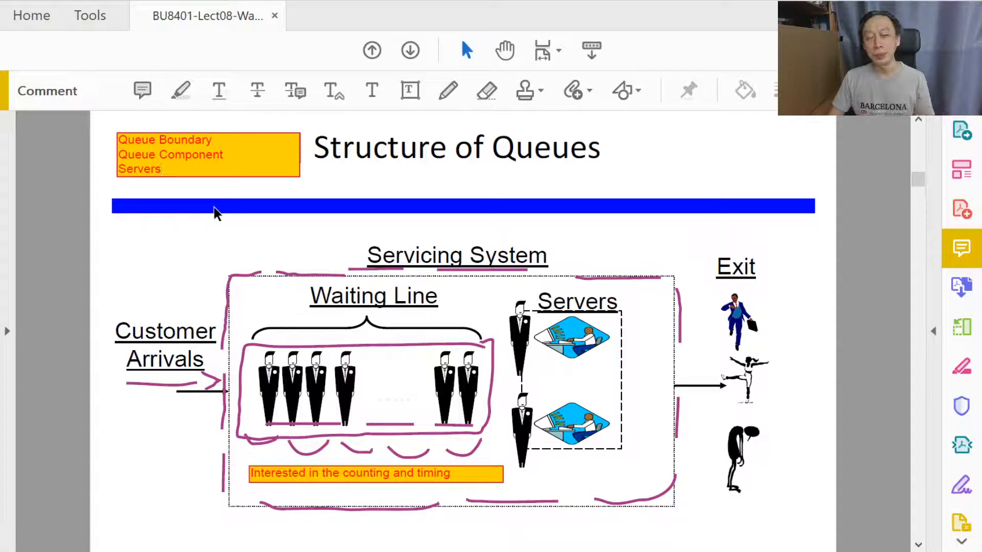
mouse_move(212, 221)
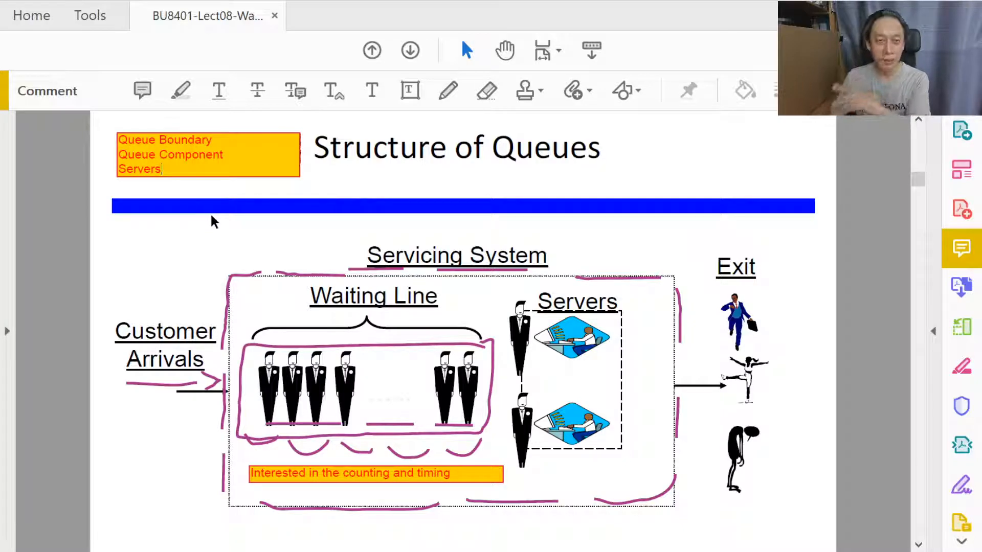
mouse_move(257, 245)
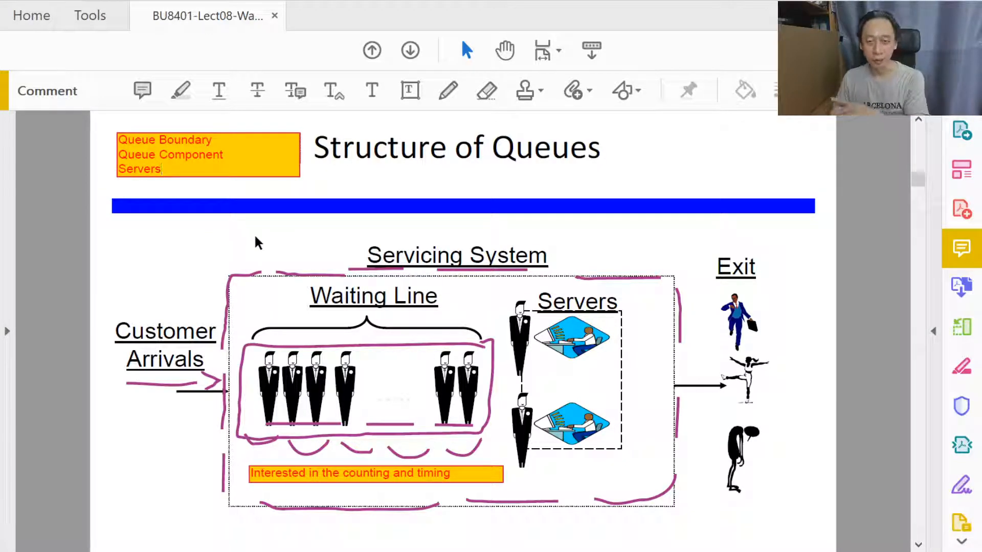
click(447, 91)
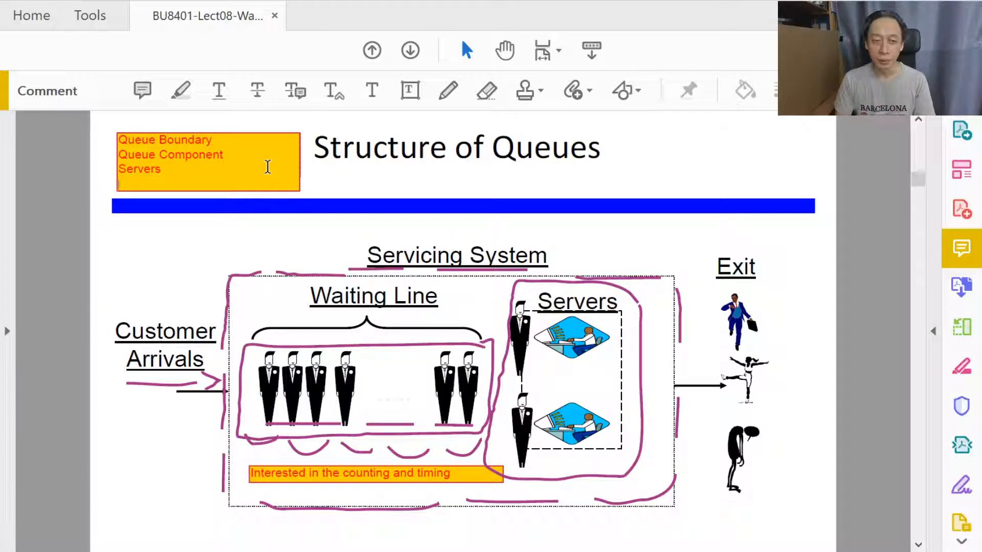
Head the note 'Three Components:' and add 'Two Sets of Players:' with '1. Customers', '2. Servers'.
text(Two Sets o)
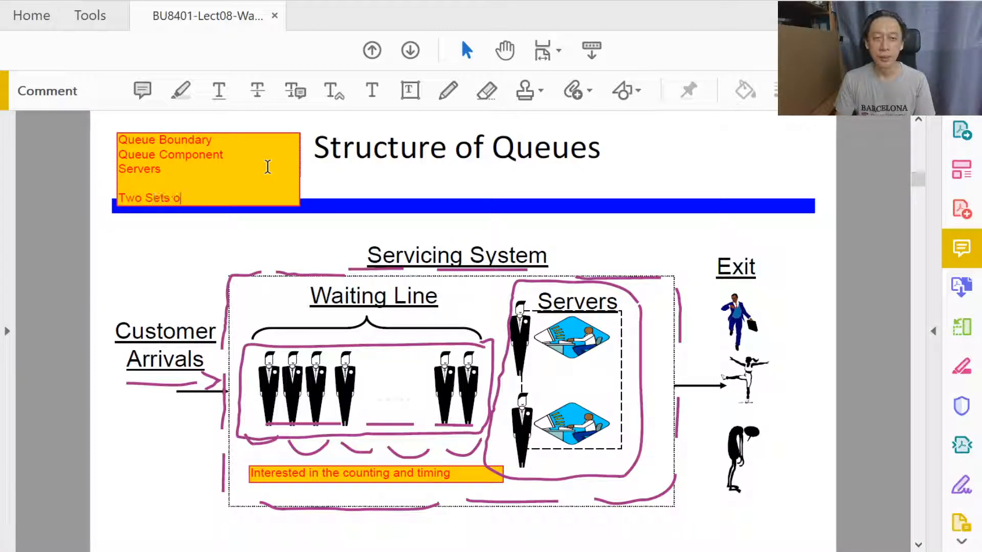
text(f Players)
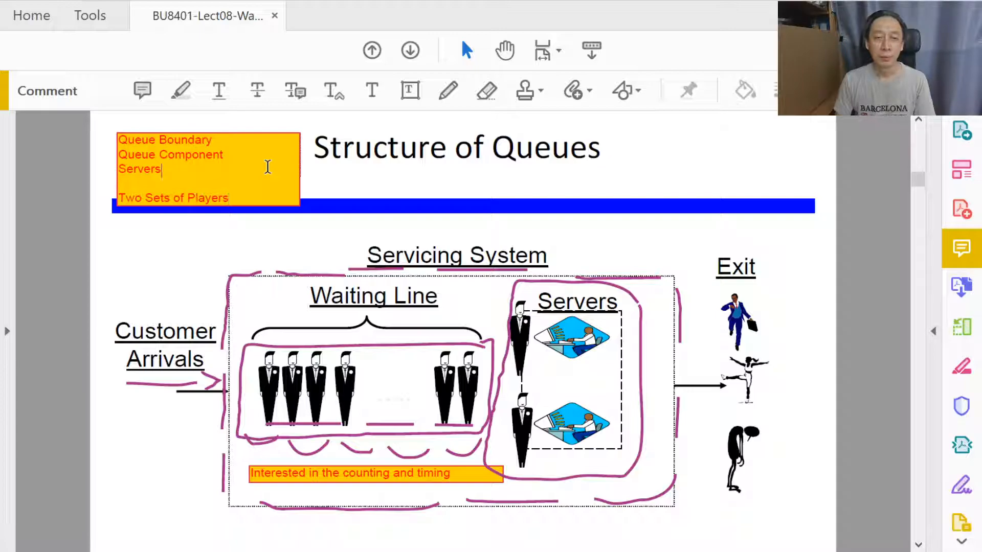
text(Three Components:)
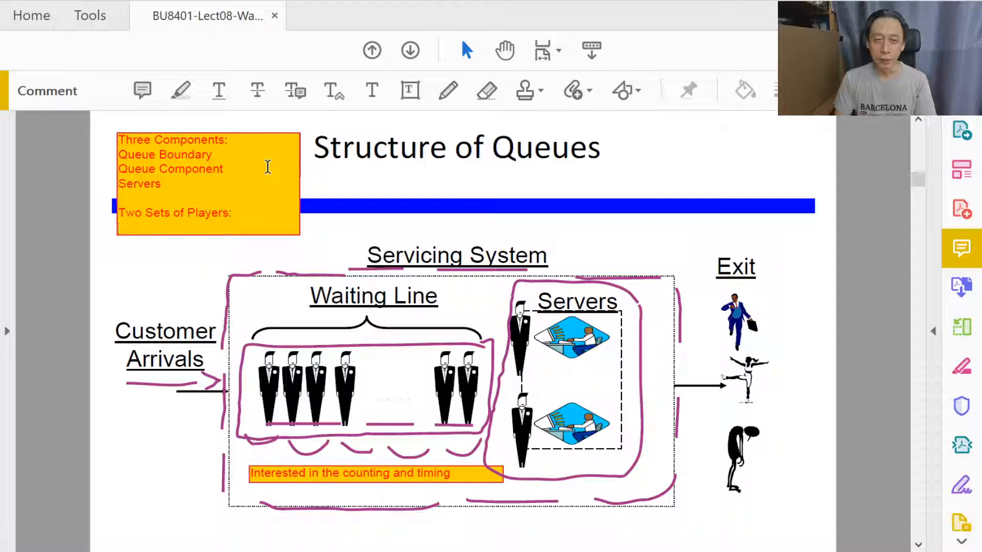
text(1. Customers)
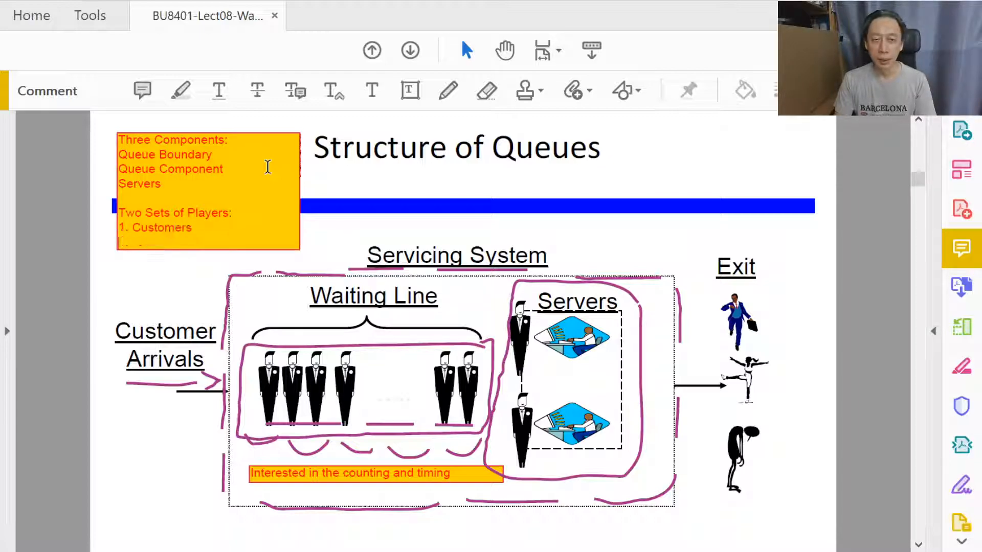
text(2. Servers)
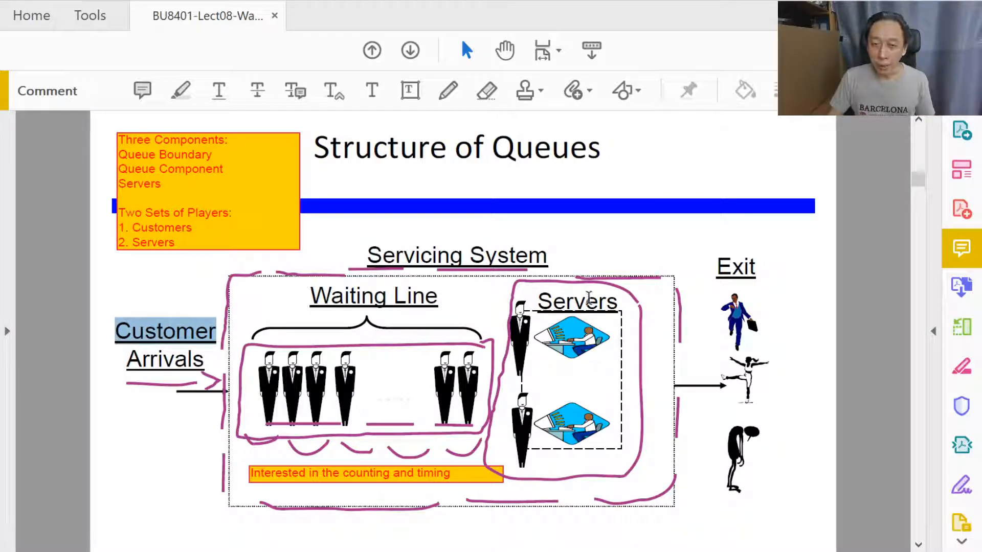
mouse_move(523, 348)
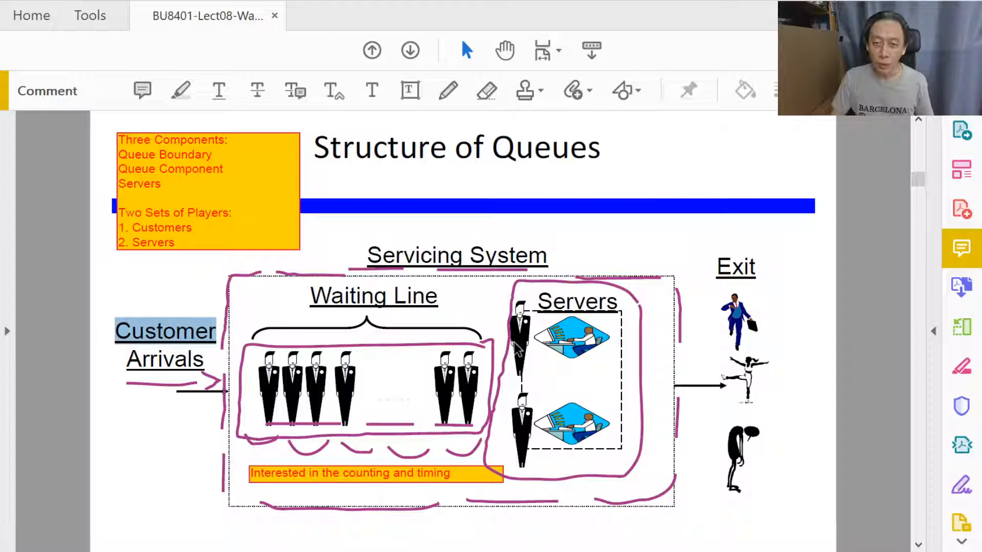
mouse_move(544, 352)
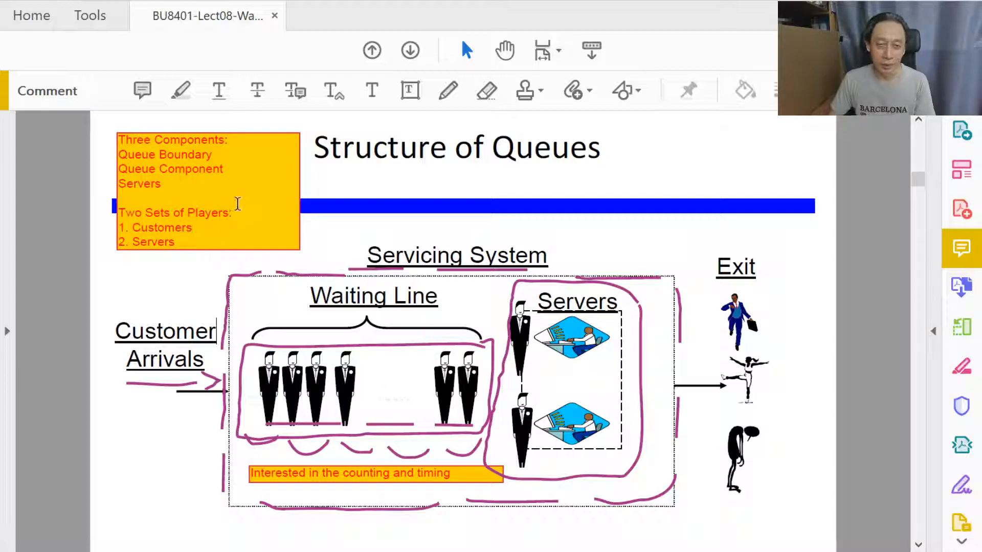
Append '- wait, are served' to Customers and '- idle, serve' to Servers.
text(-)
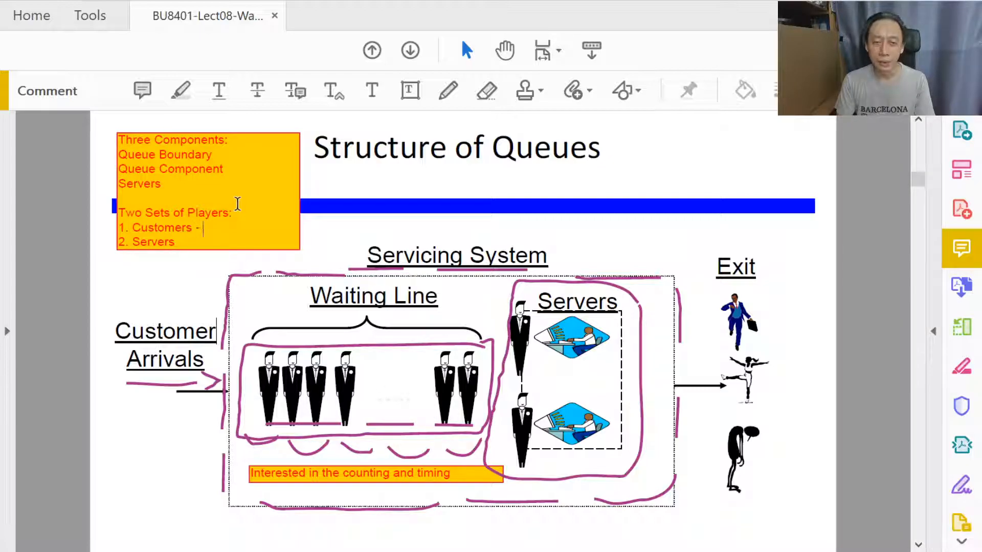
text(wait, are)
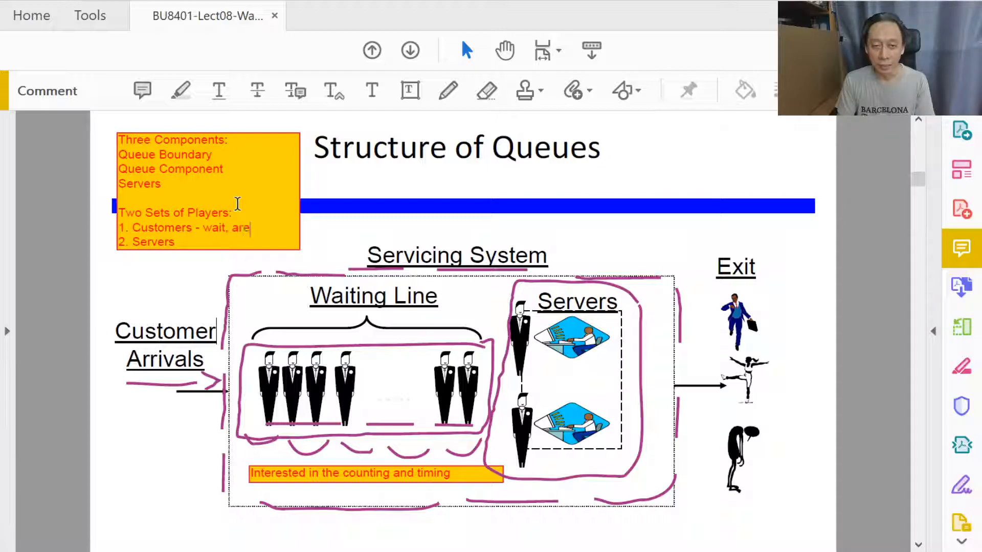
text(served)
text( - )
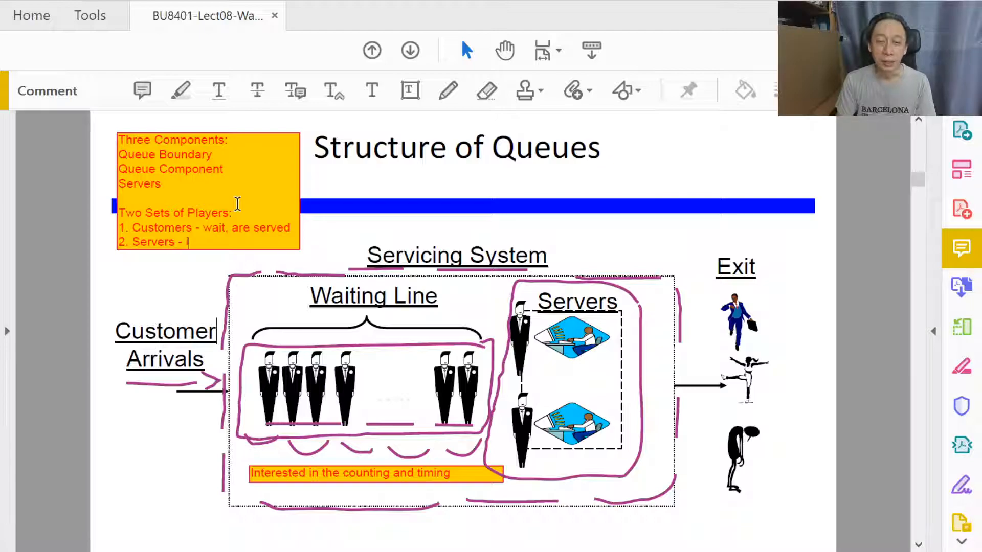
text(idle, serve)
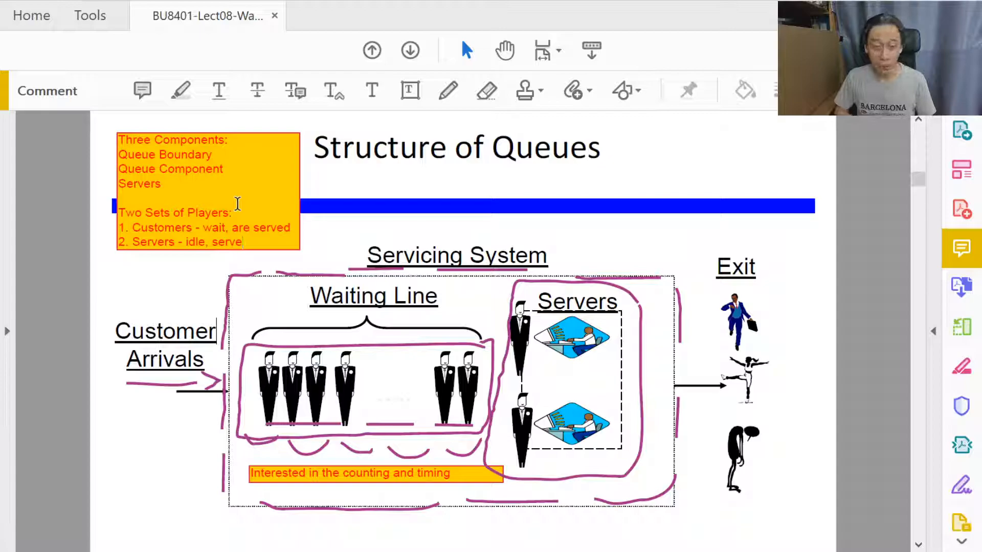
mouse_move(264, 232)
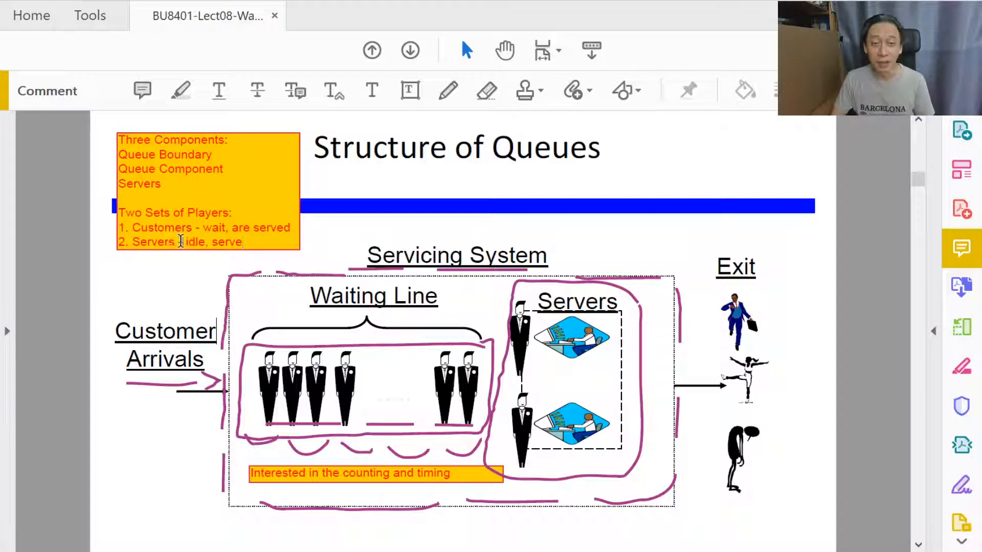
double_click(194, 243)
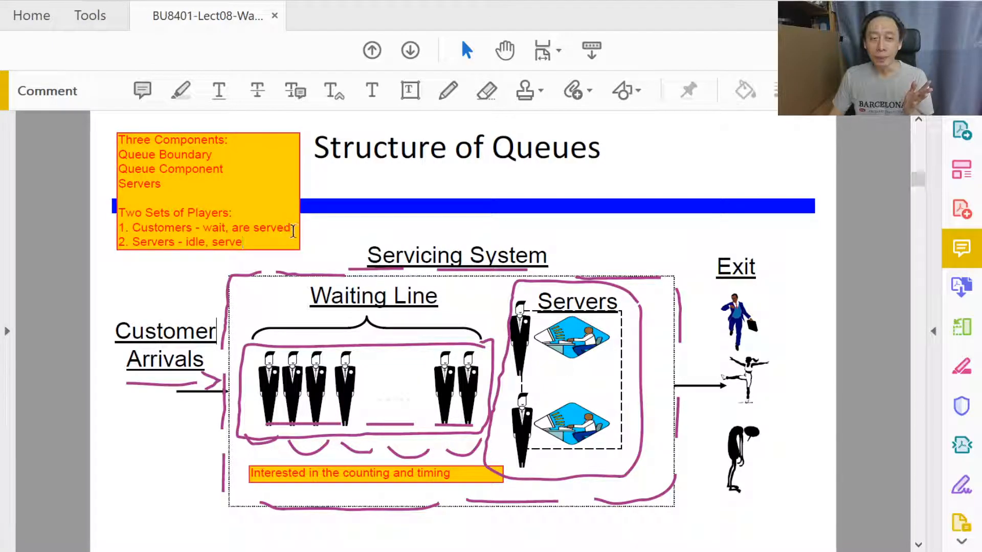
double_click(272, 227)
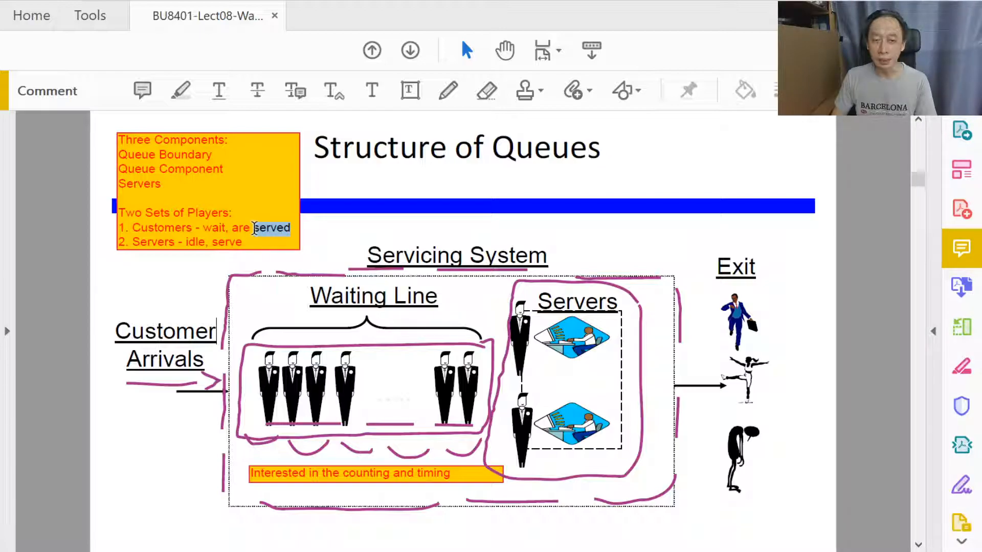
Scroll the slide down toward the Customer Arrivals area.
scroll(down, 3)
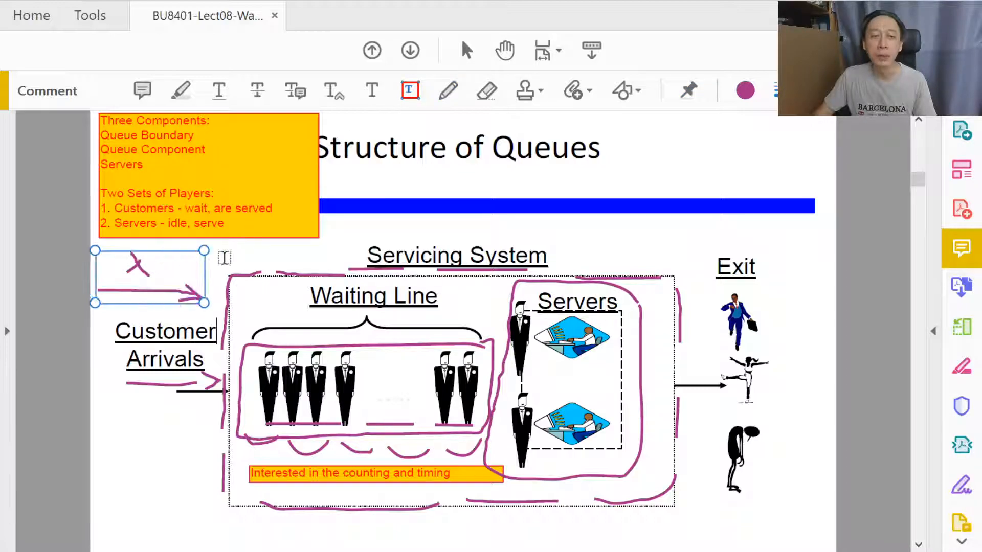
Write '(average) rate of arrival', fit it to one line and place it beside the lambda.
text(rage) rate of arrival)
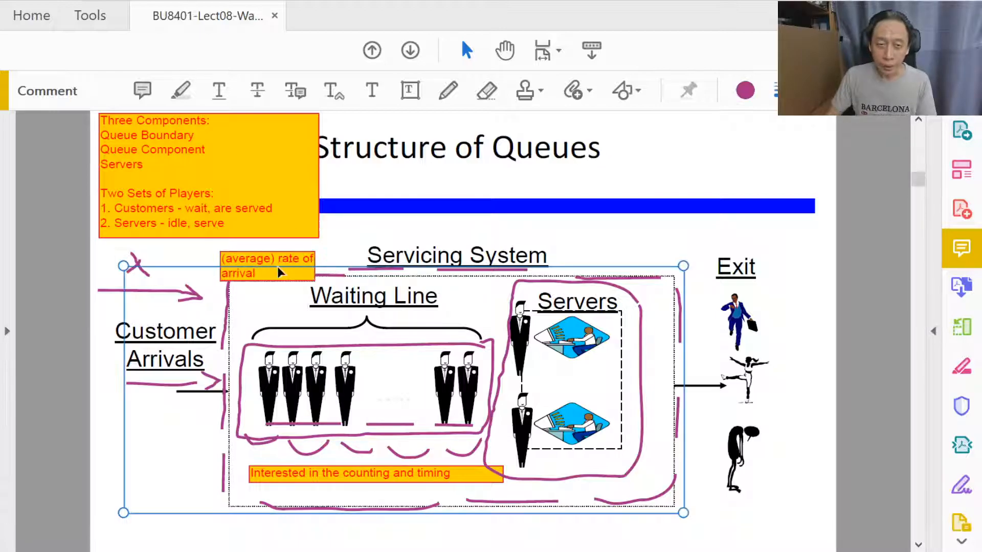
drag(266, 266, 207, 263)
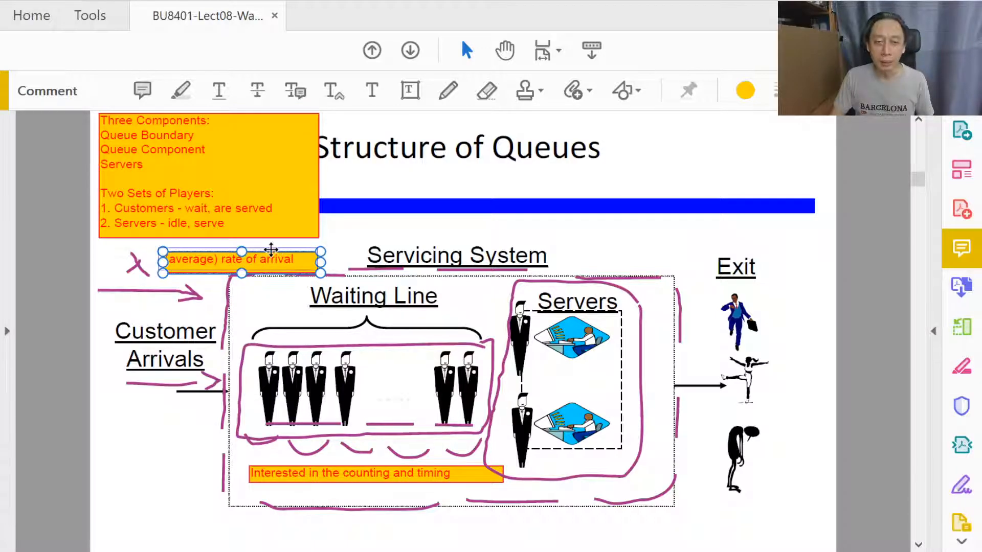
drag(239, 259, 239, 254)
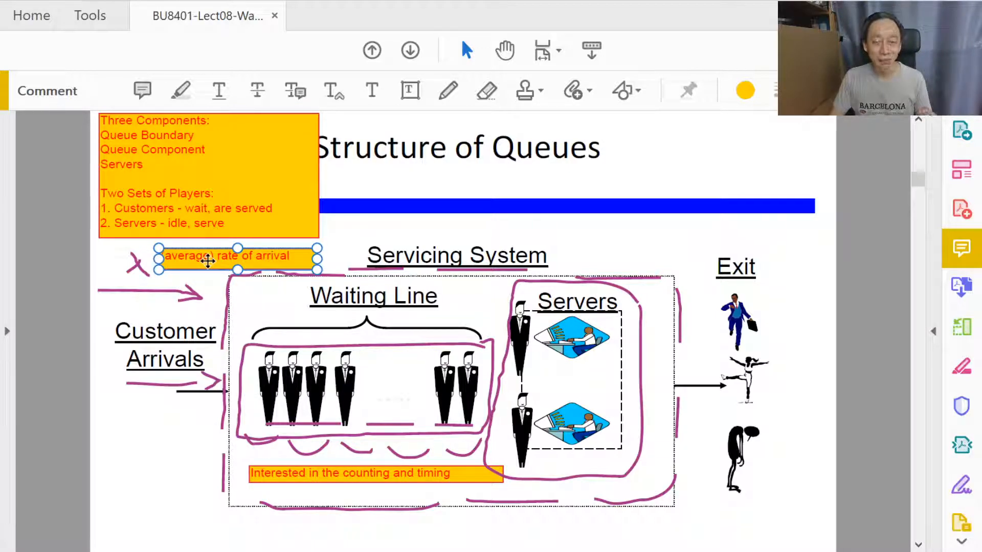